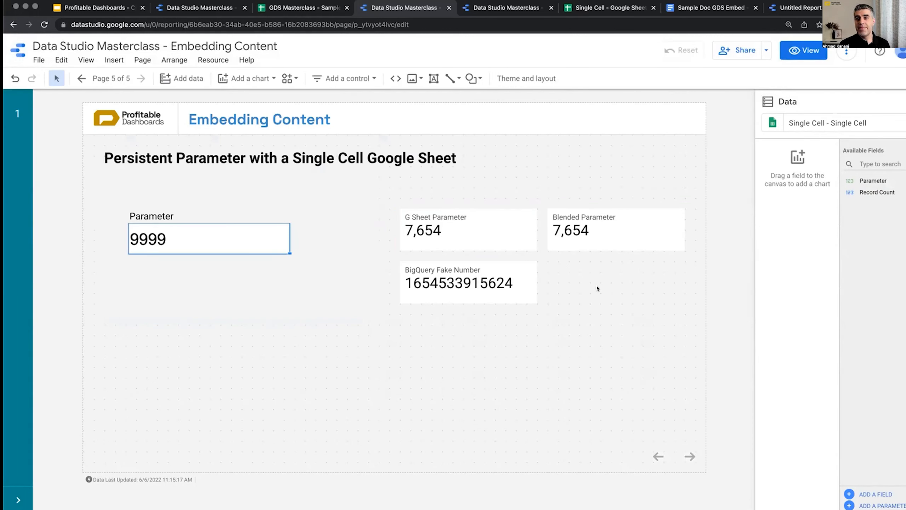
Switch the Embedding Content report to view mode to preview it as readers see it
{"action": "left_click", "coordinate": [803, 49]}
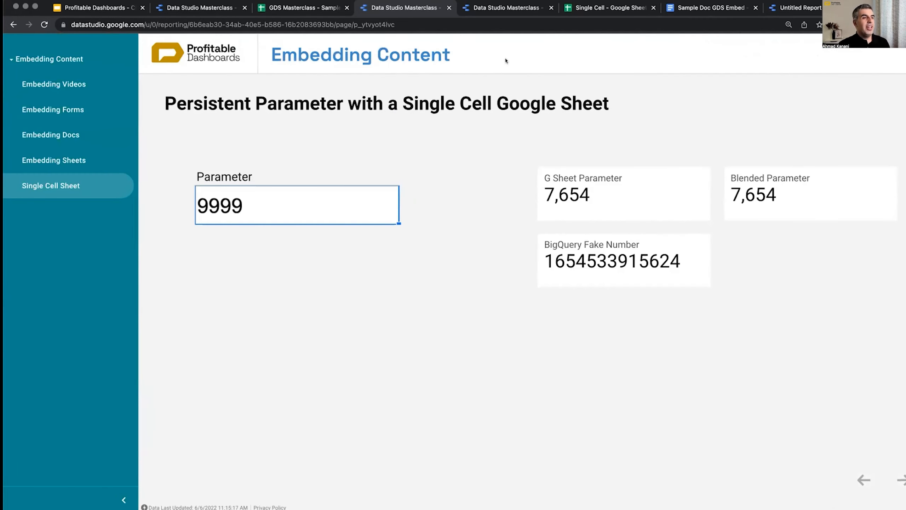
{"action": "mouse_move", "coordinate": [186, 39]}
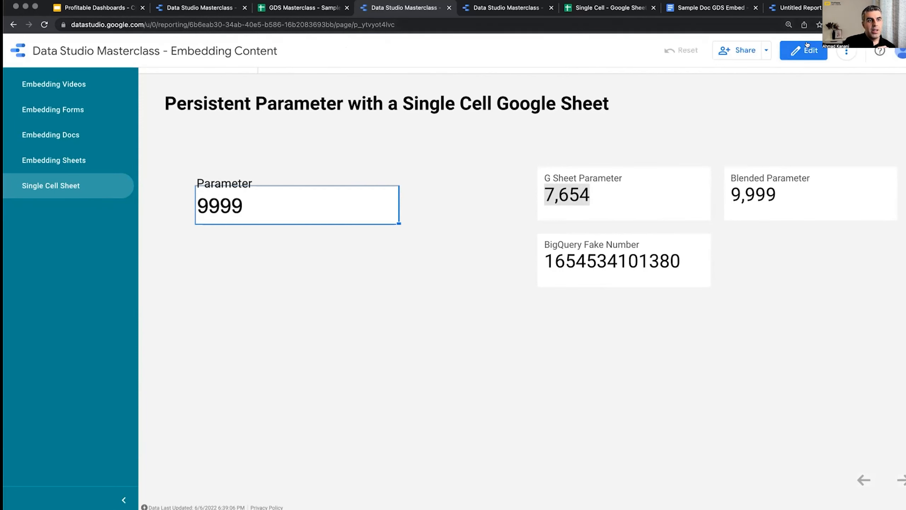
Return the report to edit mode and select the G Sheet Parameter scorecard
{"action": "left_click", "coordinate": [803, 51]}
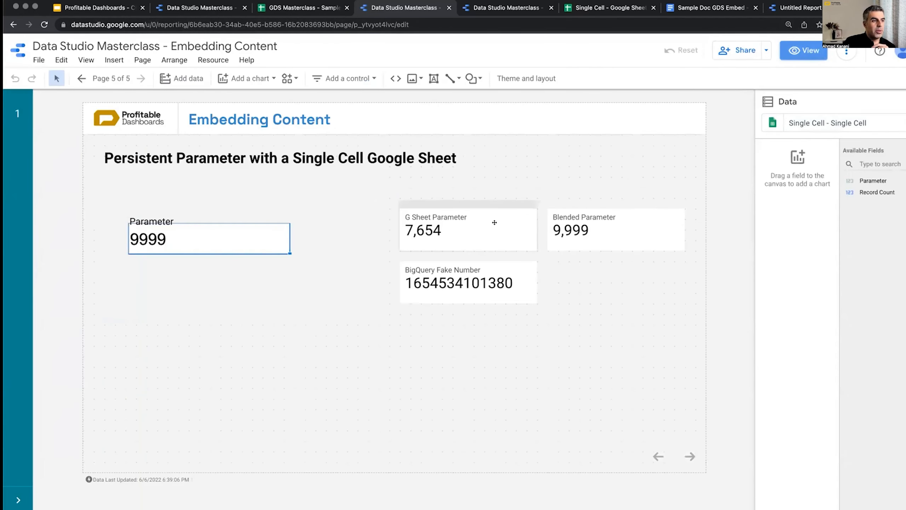
{"action": "left_click", "coordinate": [468, 229]}
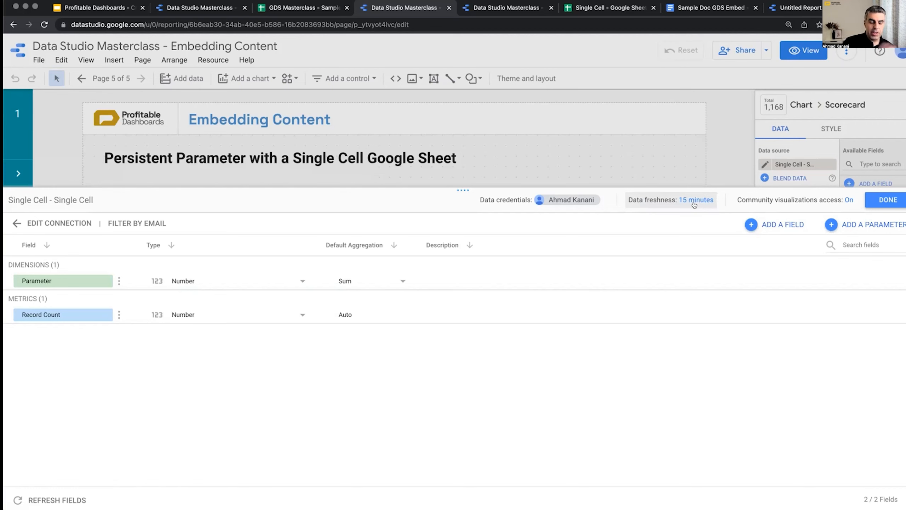
Review the Single Cell source's data freshness options and cancel, keeping 15 minutes
{"action": "left_click", "coordinate": [695, 199]}
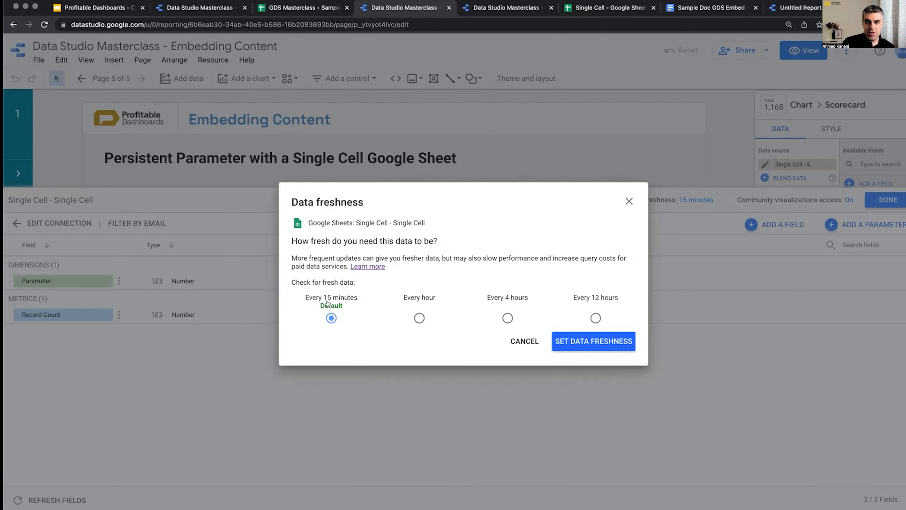
{"action": "mouse_move", "coordinate": [551, 346]}
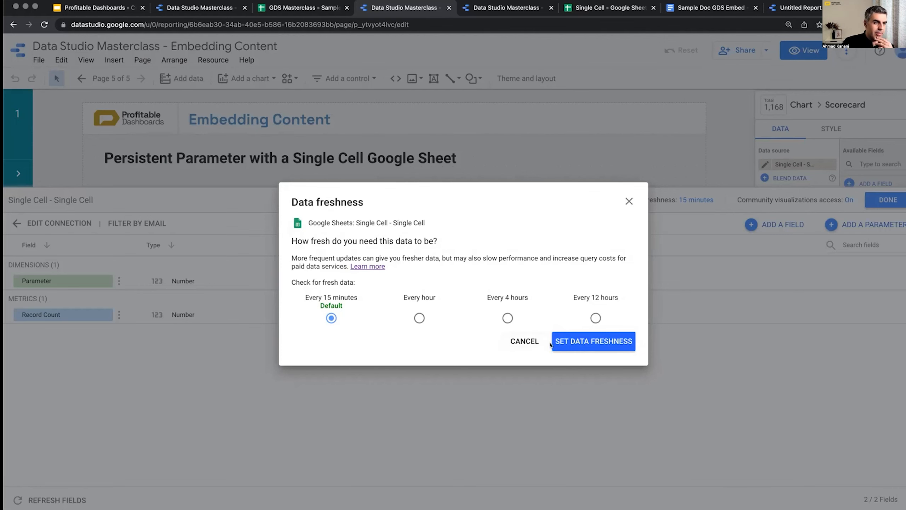
{"action": "left_click", "coordinate": [594, 340]}
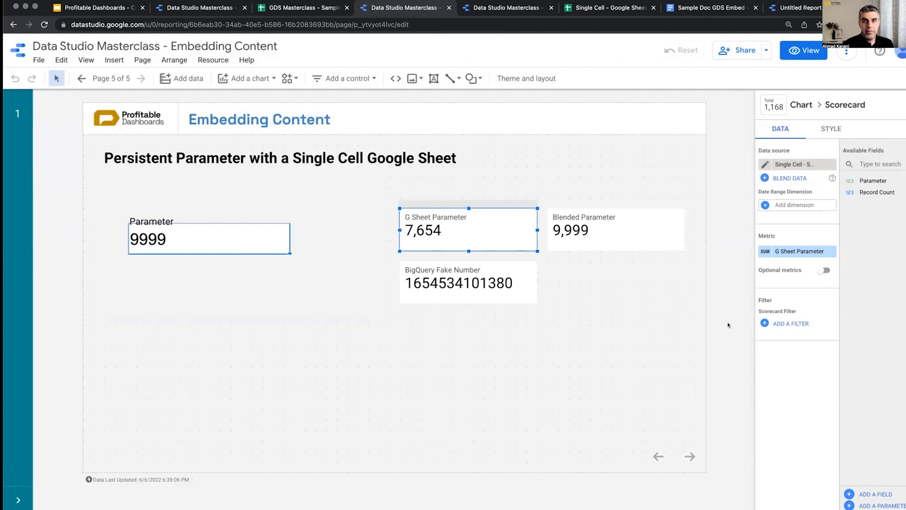
{"action": "mouse_move", "coordinate": [246, 79]}
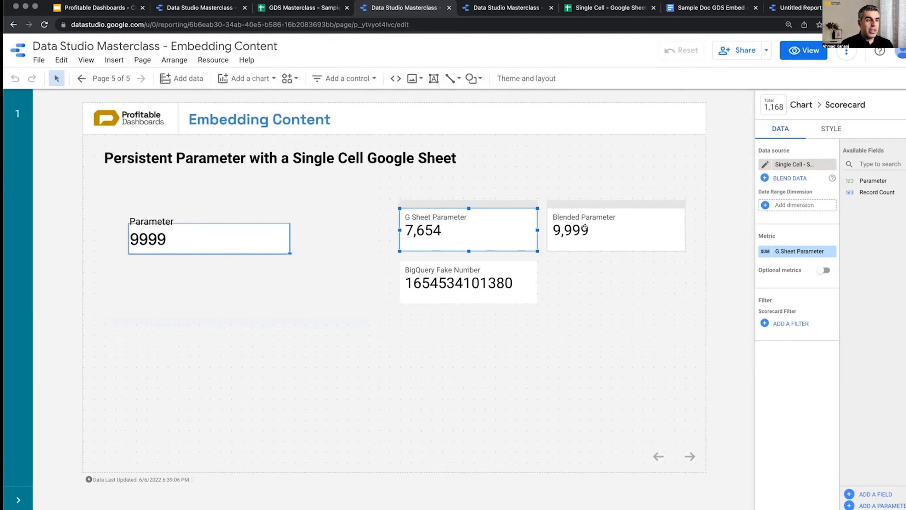
Preview the report in view mode to see the refreshed BigQuery scorecard number
{"action": "left_click", "coordinate": [803, 50]}
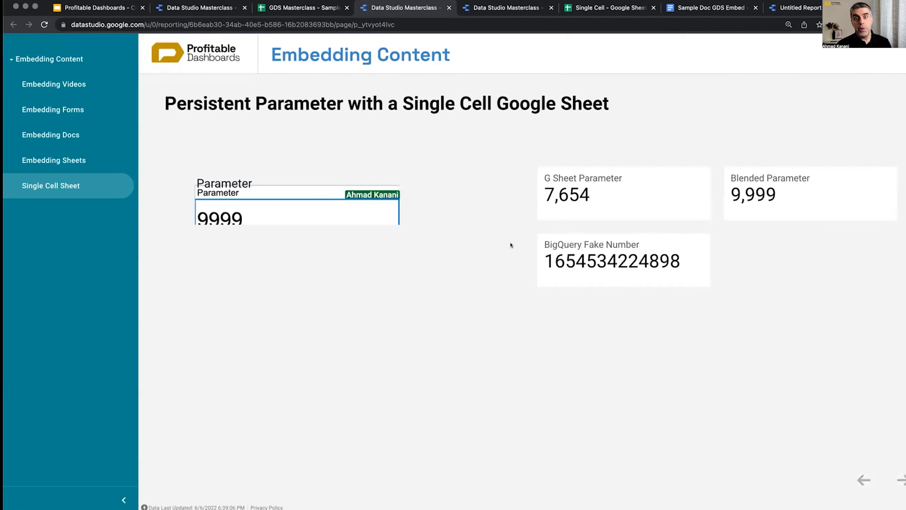
{"action": "mouse_move", "coordinate": [668, 297]}
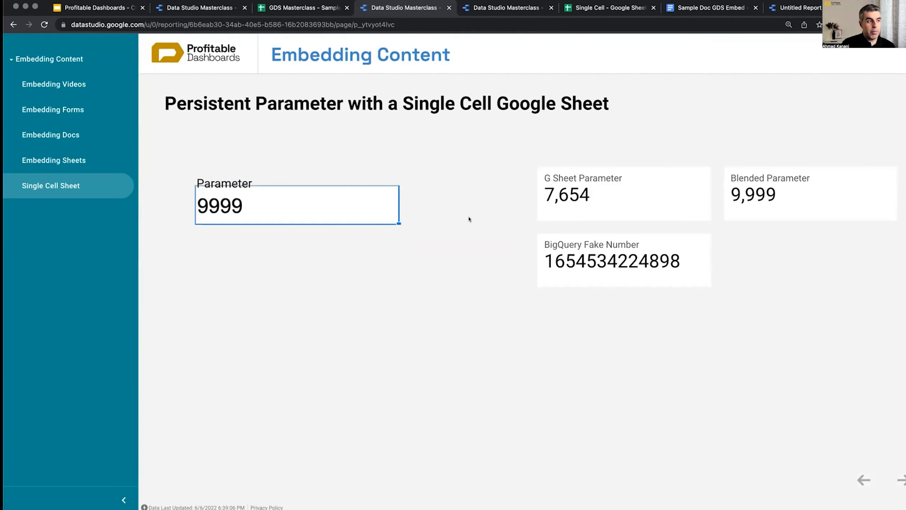
{"action": "mouse_move", "coordinate": [457, 222]}
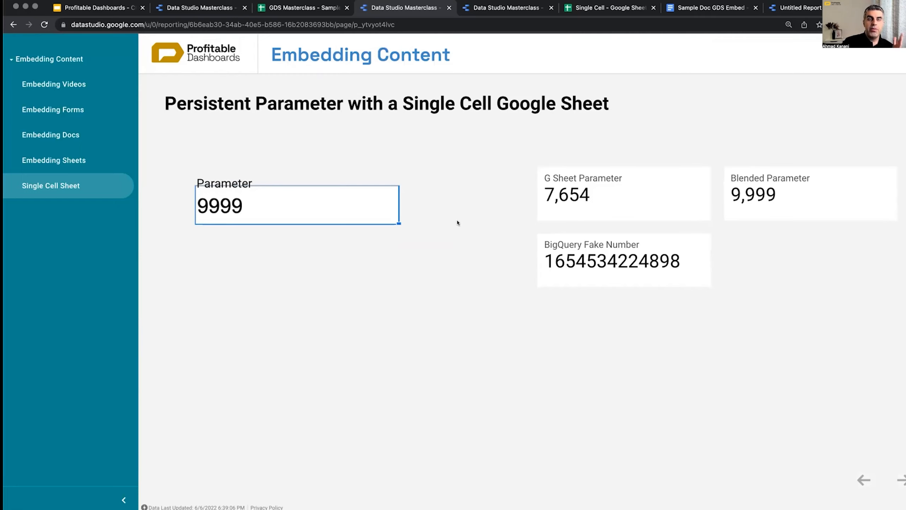
{"action": "mouse_move", "coordinate": [454, 223]}
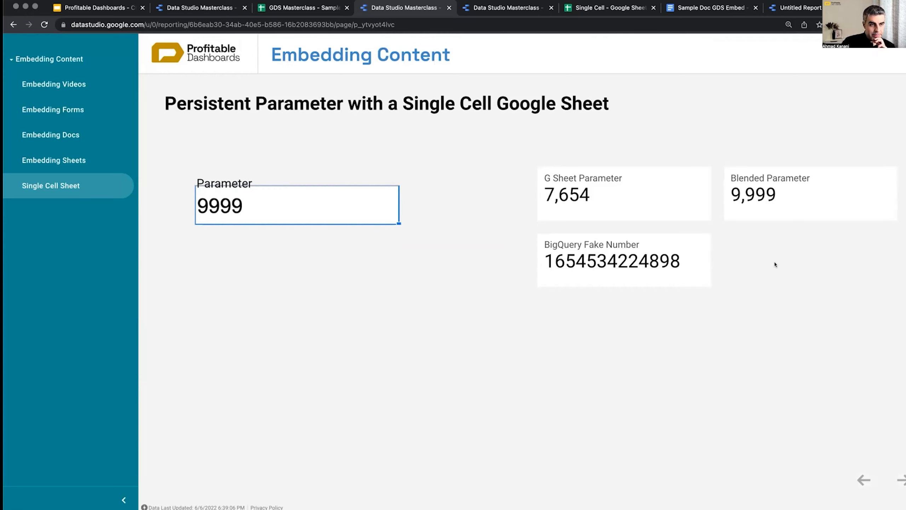
{"action": "mouse_move", "coordinate": [811, 249]}
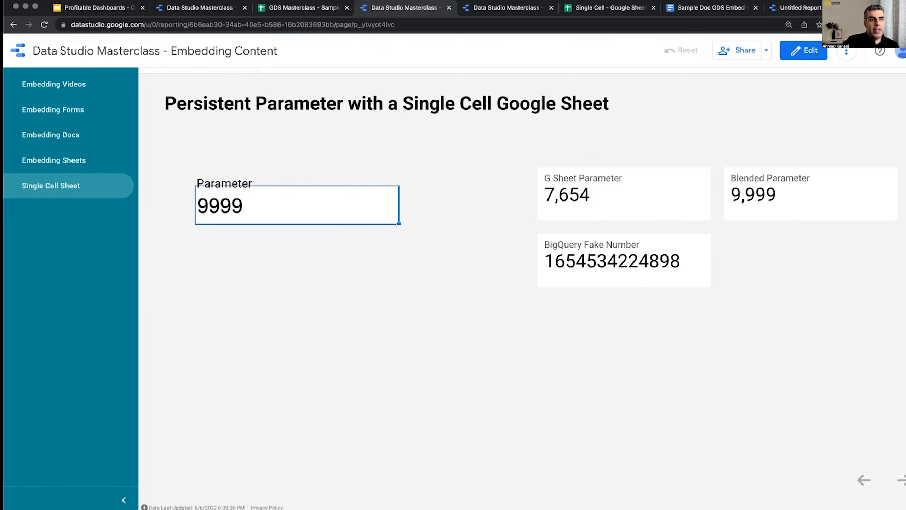
Back in edit mode, select the BigQuery Fake Number scorecard and list the report's added data sources
{"action": "left_click", "coordinate": [803, 50]}
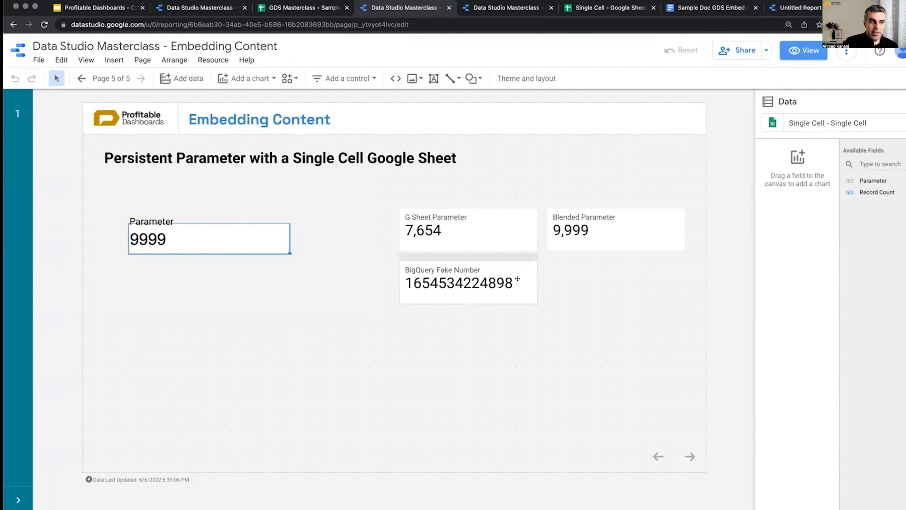
{"action": "left_click", "coordinate": [458, 283]}
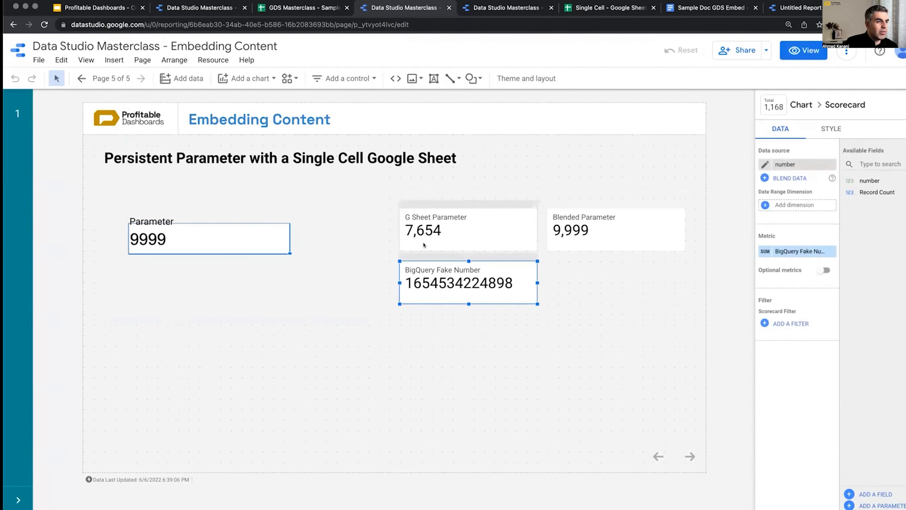
{"action": "left_click", "coordinate": [213, 59]}
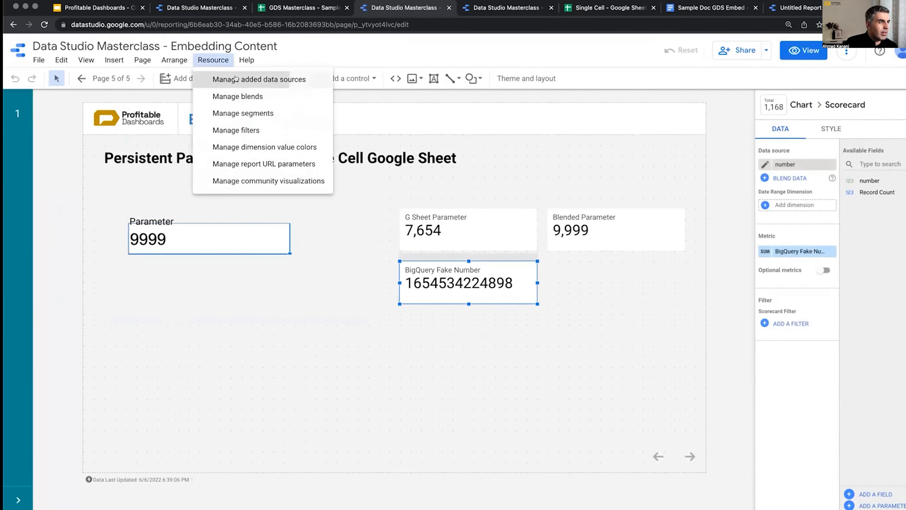
{"action": "left_click", "coordinate": [256, 79]}
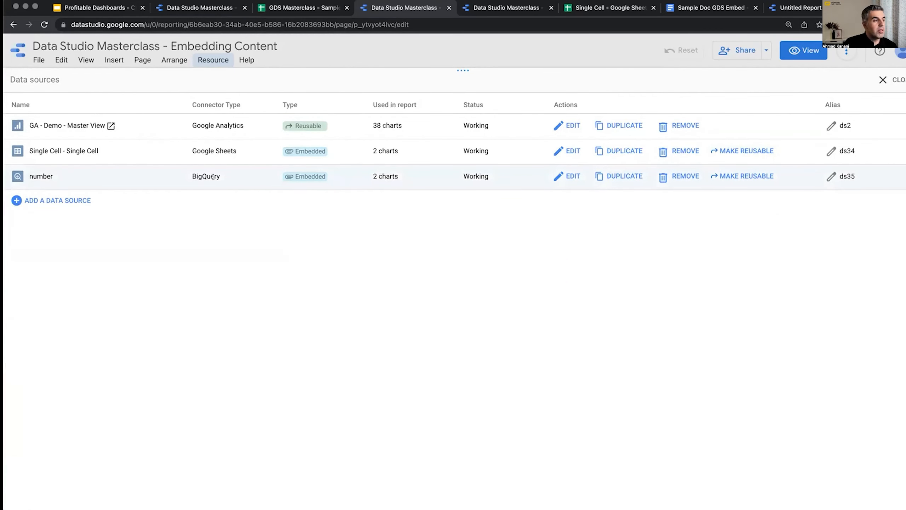
Edit the 'number' BigQuery data source to reveal its current-timestamp custom query
{"action": "left_click", "coordinate": [573, 176]}
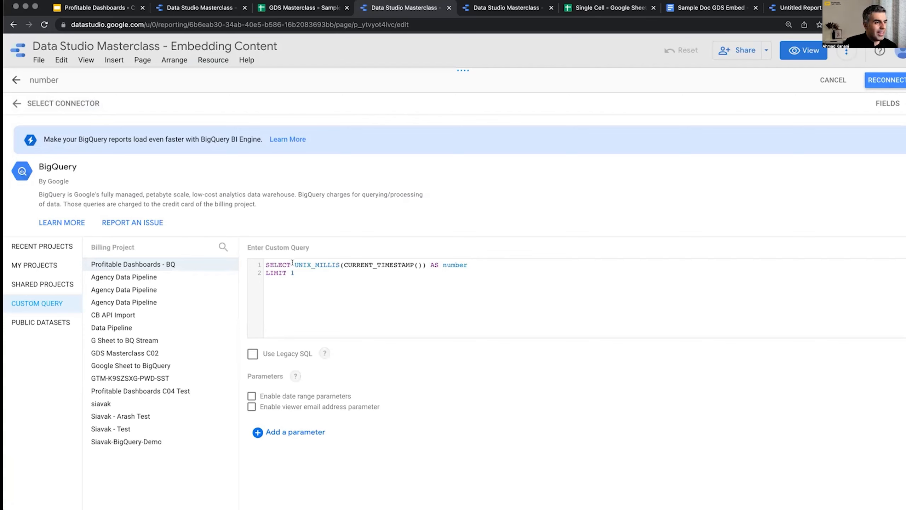
Replace the query's current-timestamp expression with 10, then reconnect and apply the connection changes
{"action": "double_click", "coordinate": [316, 265]}
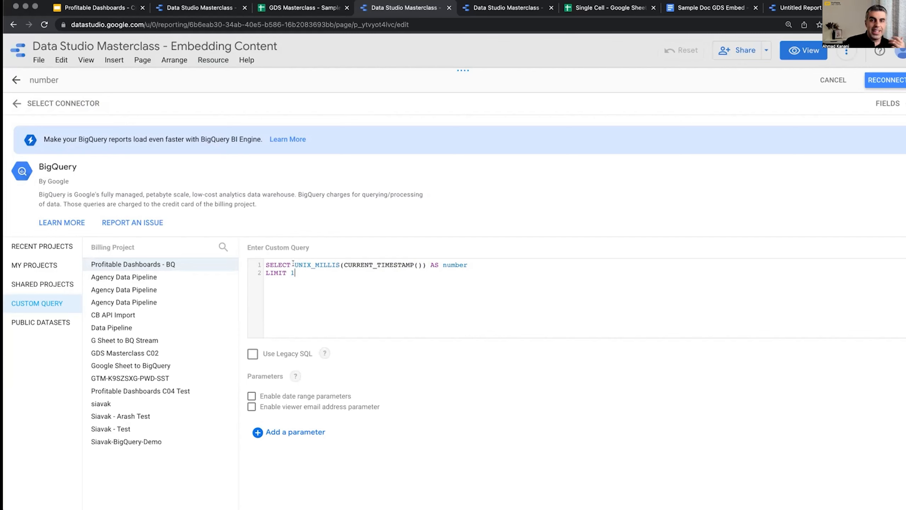
{"action": "left_click_drag", "start_coordinate": [294, 264], "coordinate": [426, 265]}
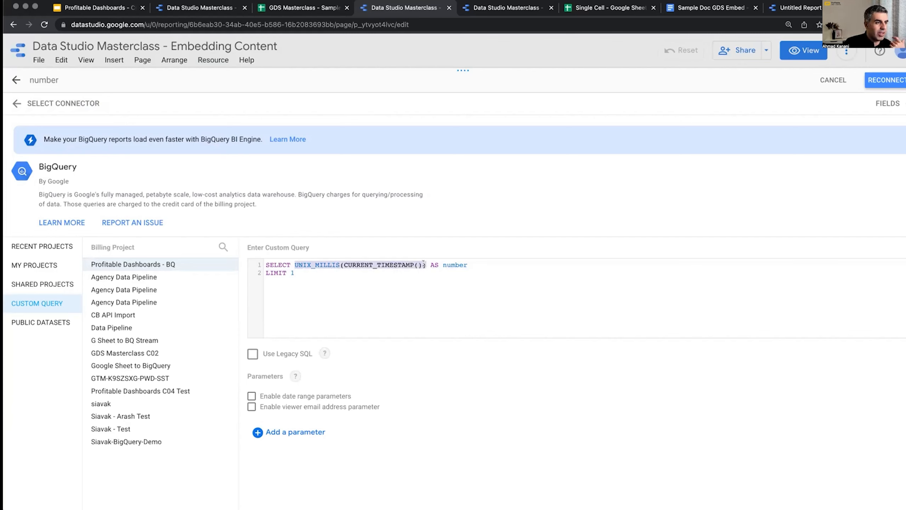
{"action": "type", "text": "10 AS number"}
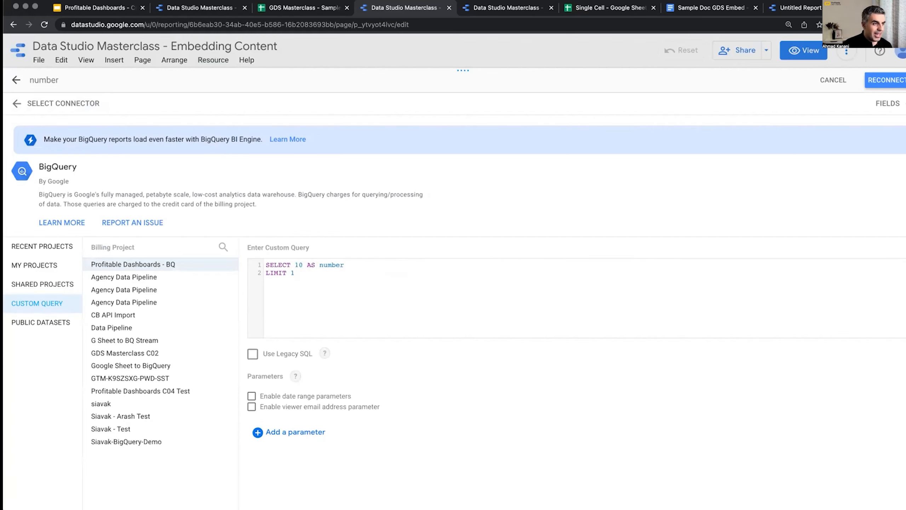
{"action": "left_click", "coordinate": [303, 265]}
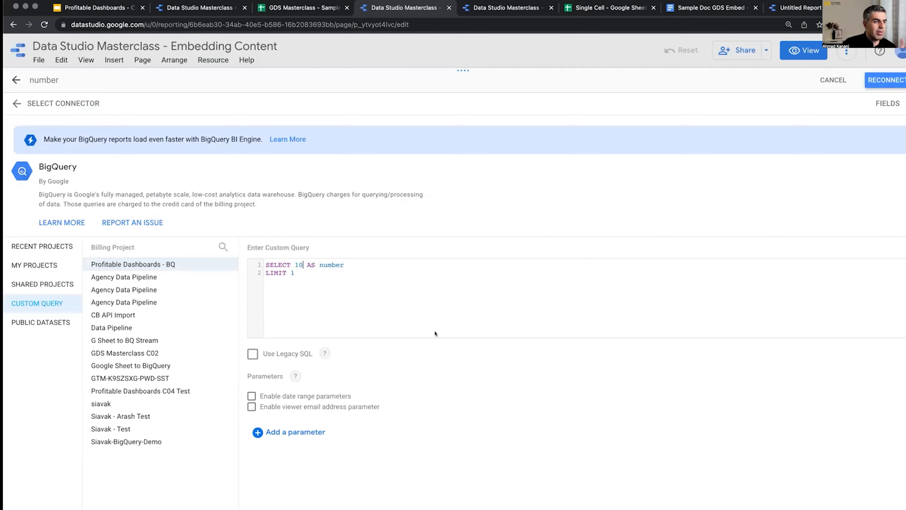
{"action": "left_click", "coordinate": [886, 80]}
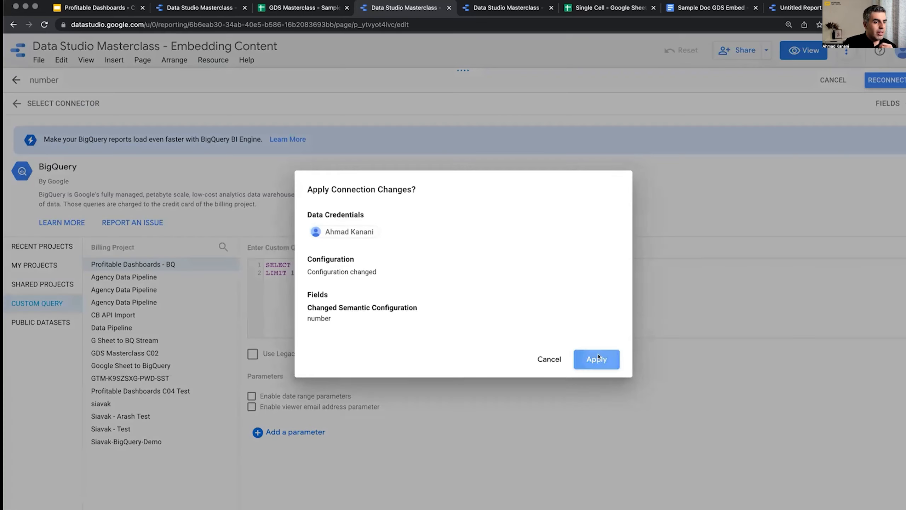
{"action": "left_click", "coordinate": [597, 359]}
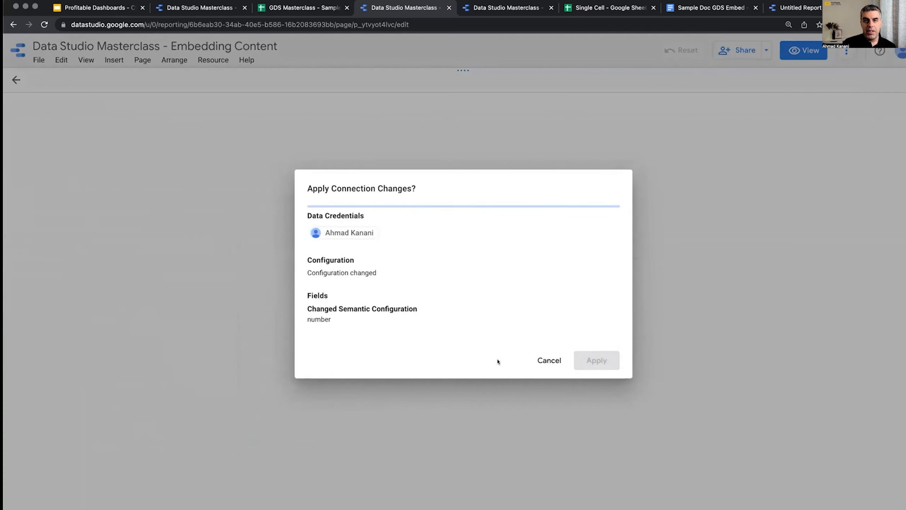
{"action": "left_click", "coordinate": [596, 360]}
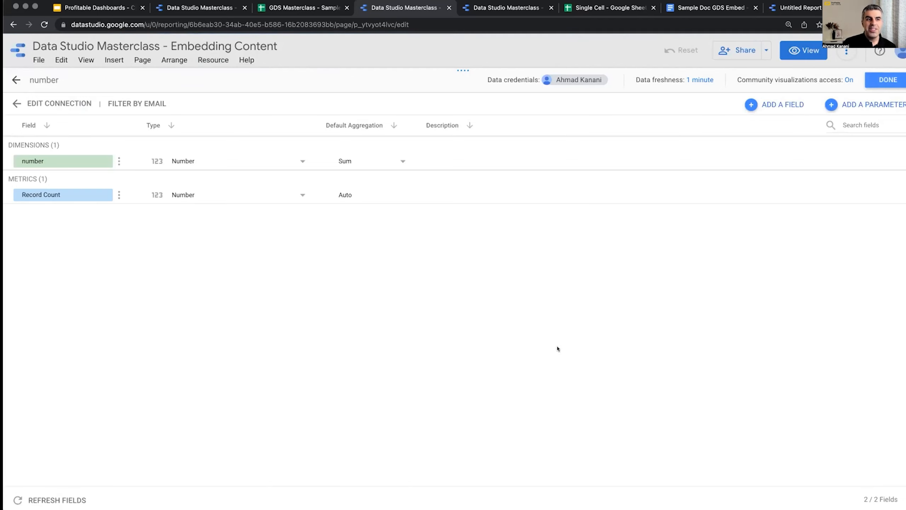
{"action": "mouse_move", "coordinate": [92, 104]}
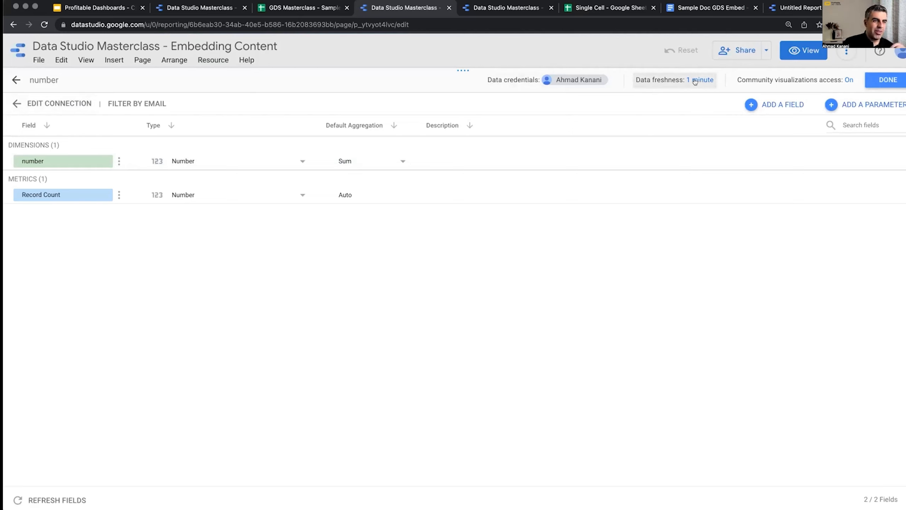
Set the number source's data freshness to a custom period of every 1 minute
{"action": "left_click", "coordinate": [701, 79]}
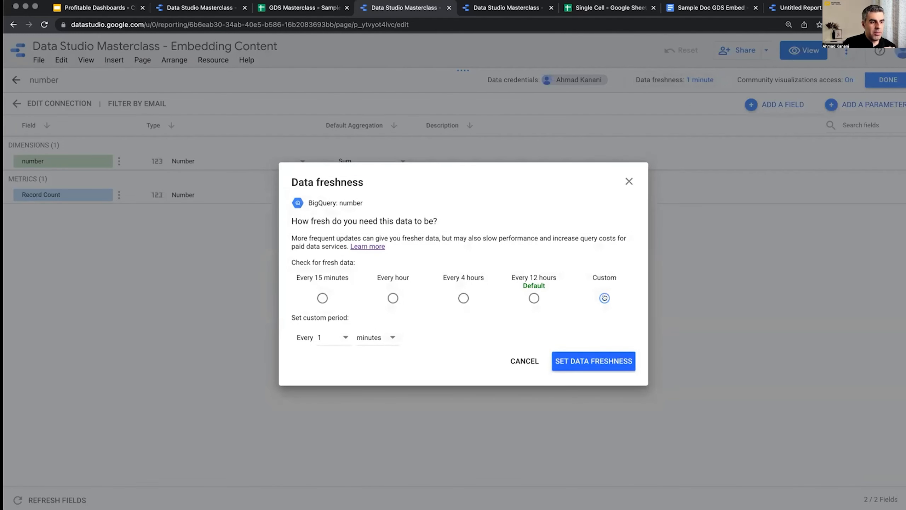
{"action": "left_click", "coordinate": [331, 337]}
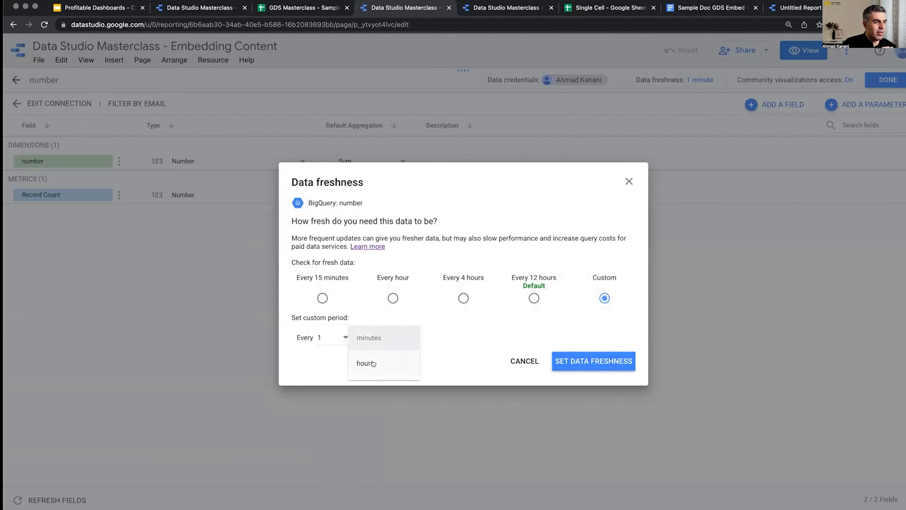
{"action": "left_click", "coordinate": [368, 337]}
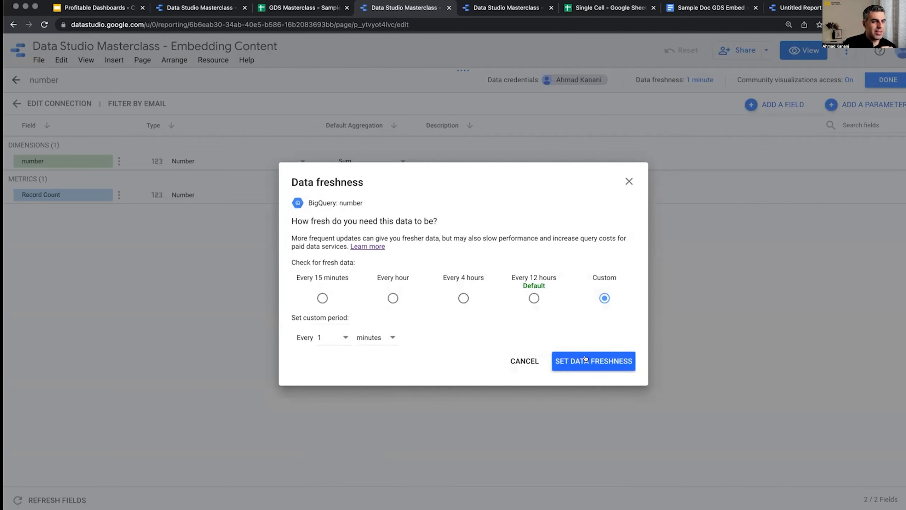
{"action": "left_click", "coordinate": [593, 361]}
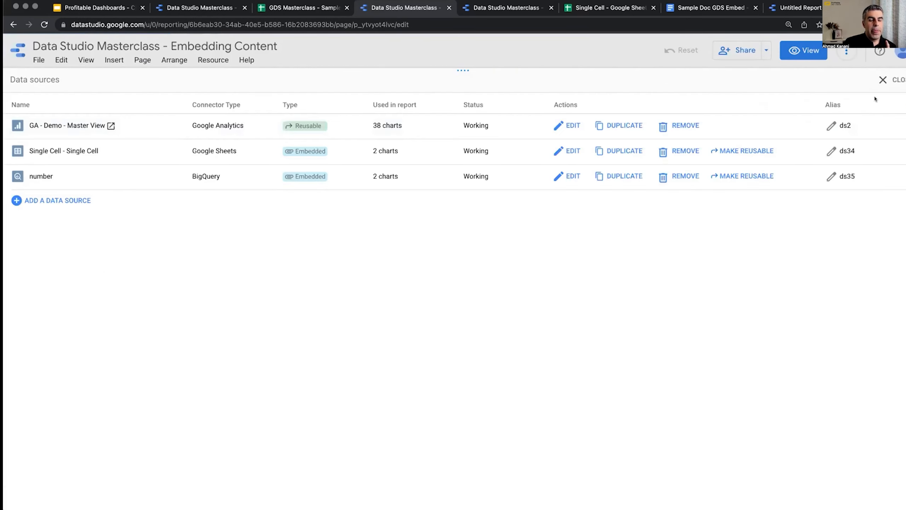
Close the data sources list, check the Blended Parameter blend panel, then preview in view mode
{"action": "left_click", "coordinate": [882, 80]}
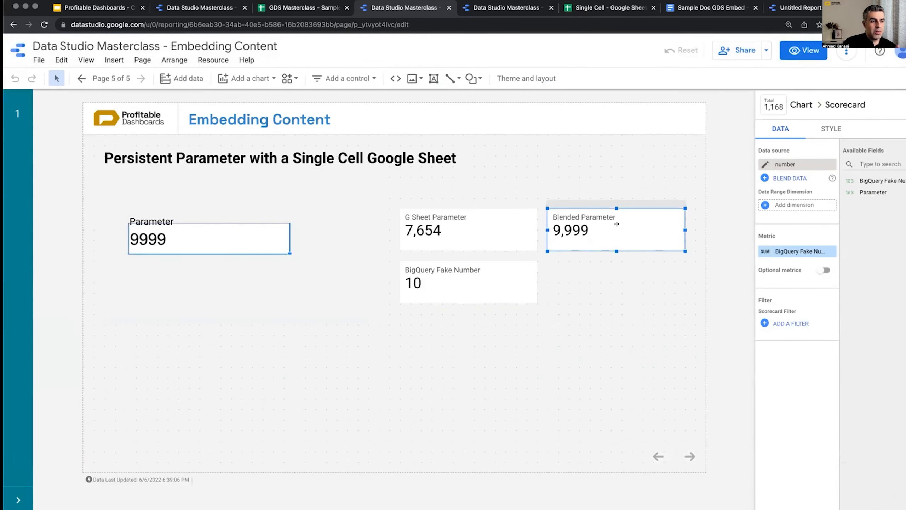
{"action": "left_click", "coordinate": [789, 178]}
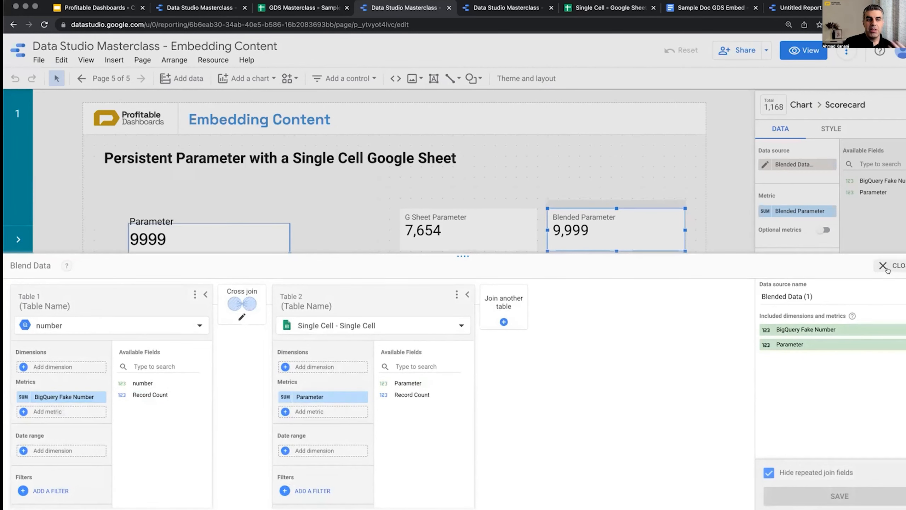
{"action": "left_click", "coordinate": [881, 265]}
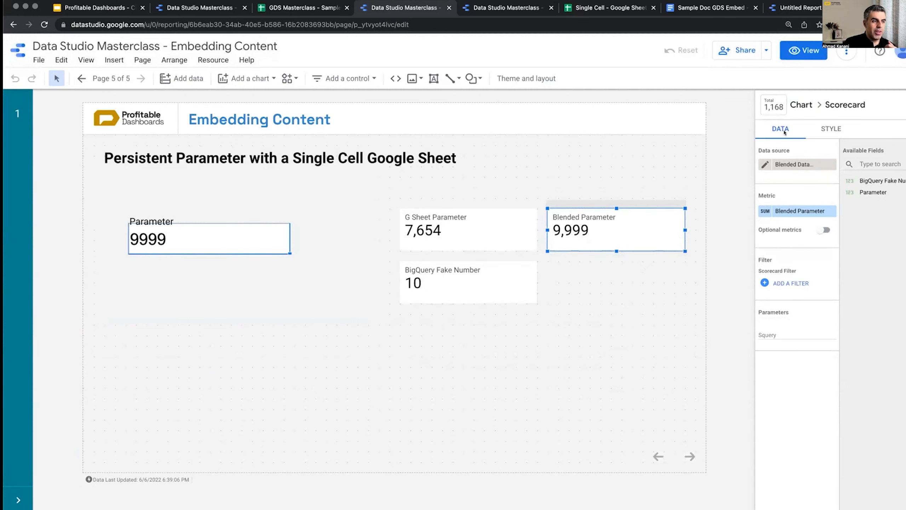
{"action": "left_click", "coordinate": [804, 50]}
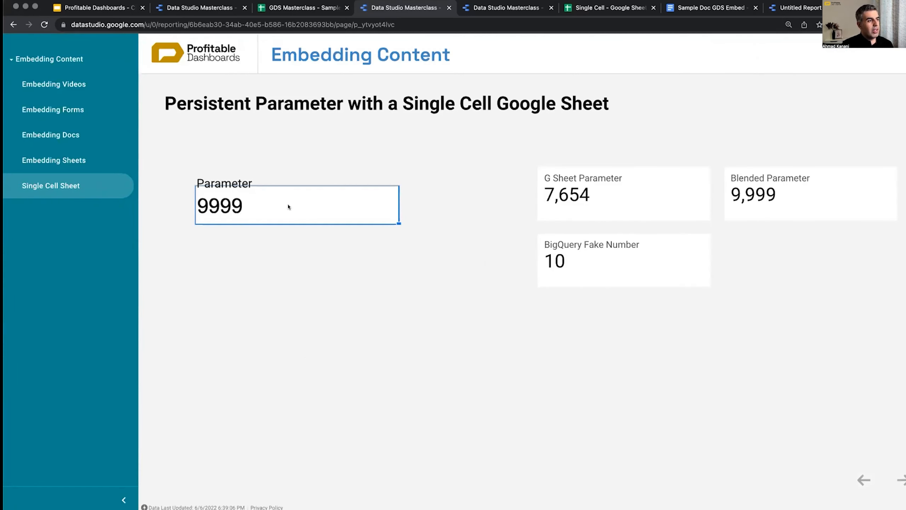
Enter 4444 as the Parameter value, then switch to the Data Studio Masterclass – Extract Data report
{"action": "type", "text": "4444"}
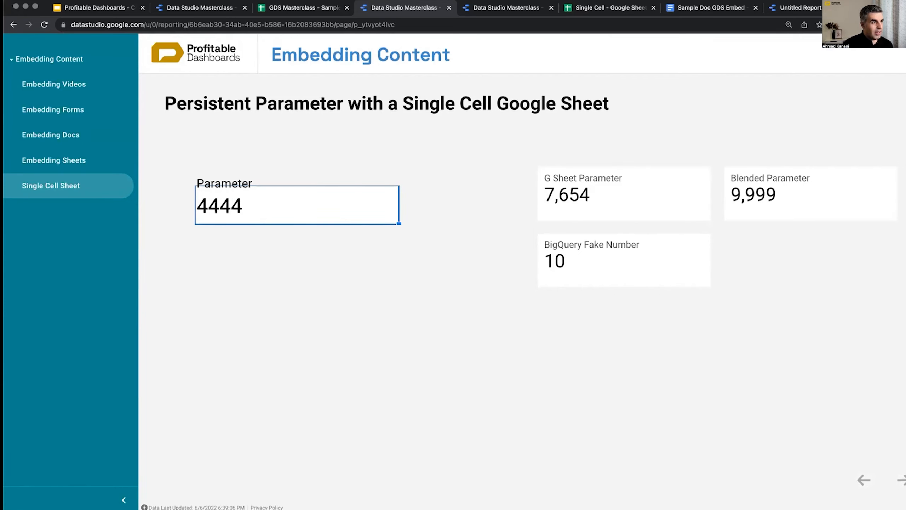
{"action": "left_click", "coordinate": [44, 24]}
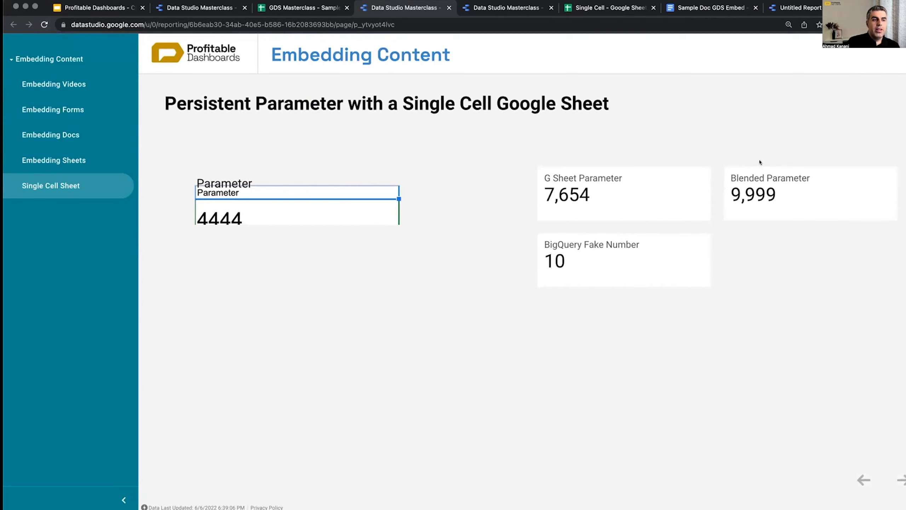
{"action": "mouse_move", "coordinate": [759, 216]}
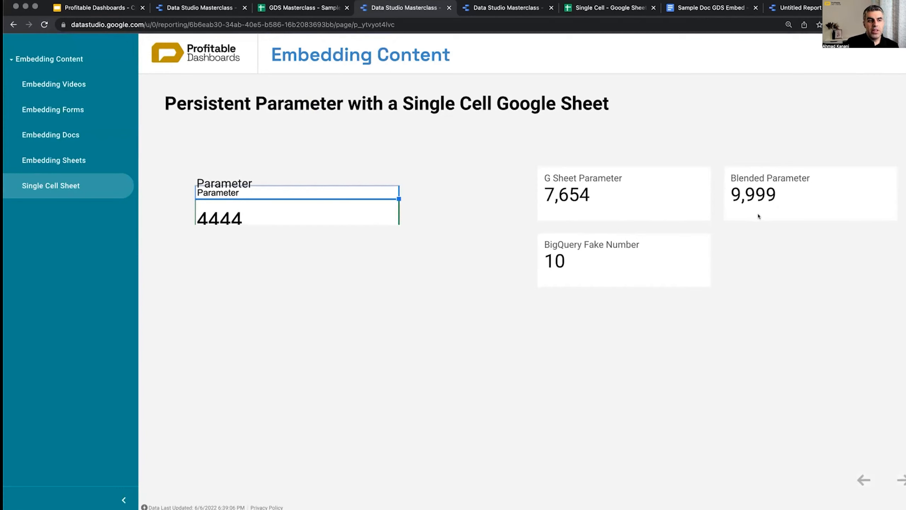
{"action": "mouse_move", "coordinate": [592, 196]}
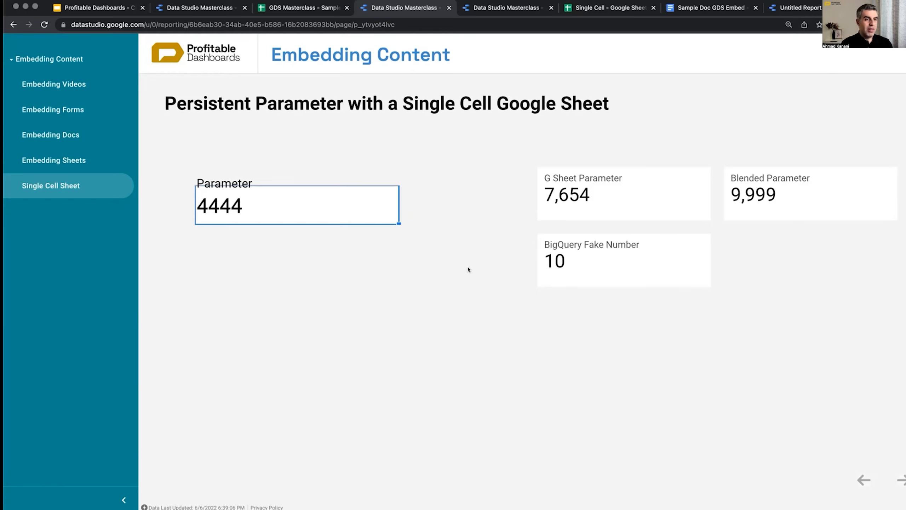
{"action": "mouse_move", "coordinate": [716, 319]}
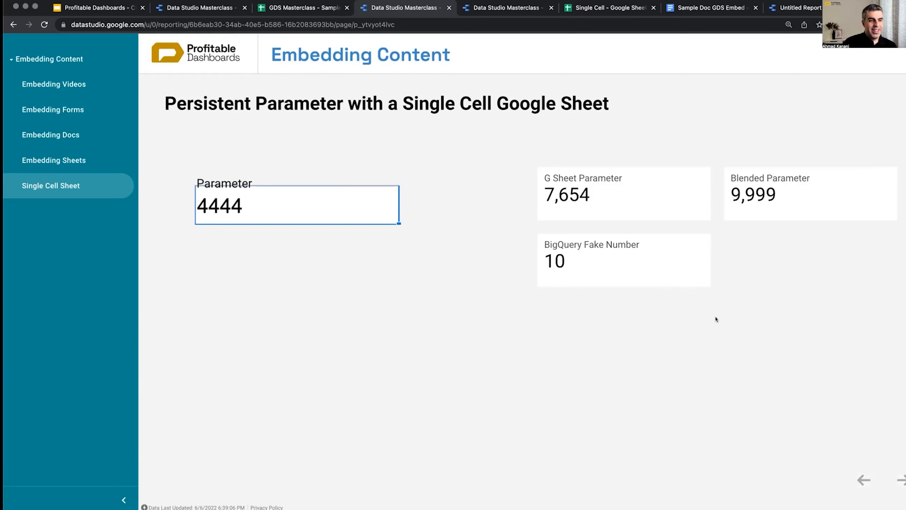
{"action": "mouse_move", "coordinate": [678, 322]}
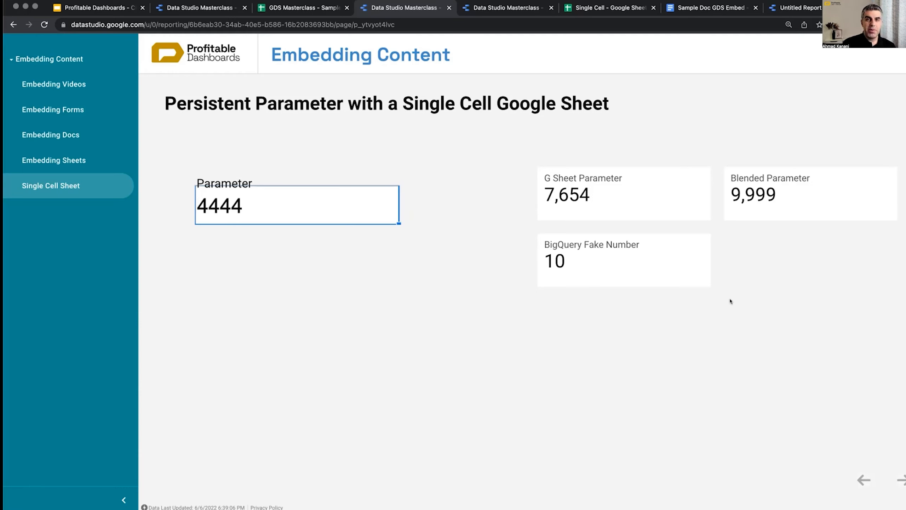
{"action": "mouse_move", "coordinate": [467, 291]}
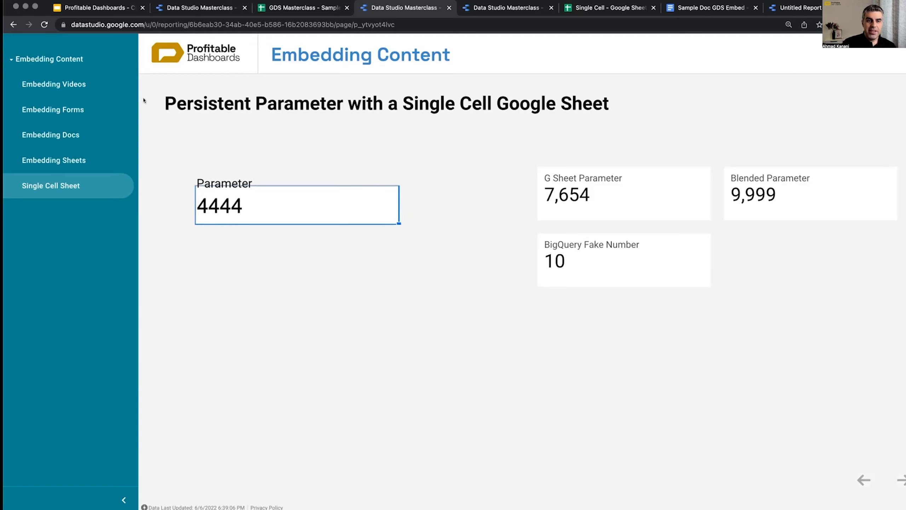
{"action": "mouse_move", "coordinate": [508, 360]}
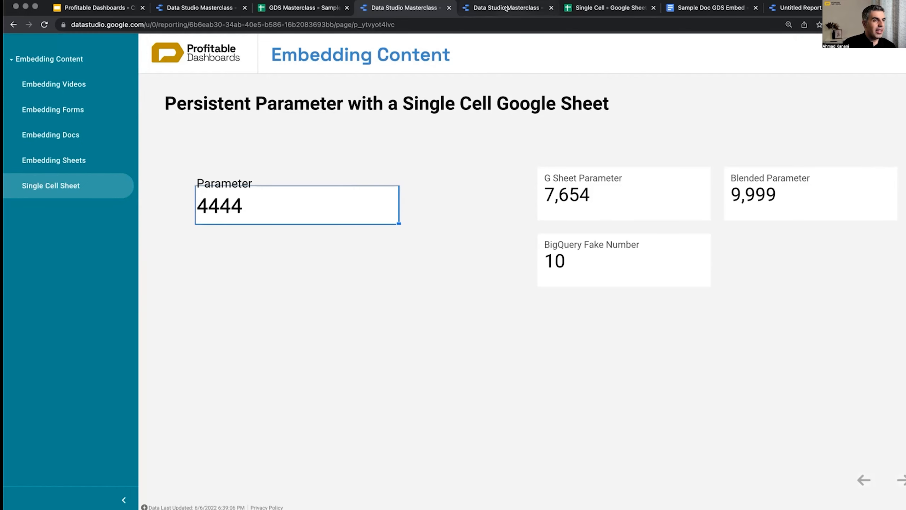
{"action": "left_click", "coordinate": [498, 7]}
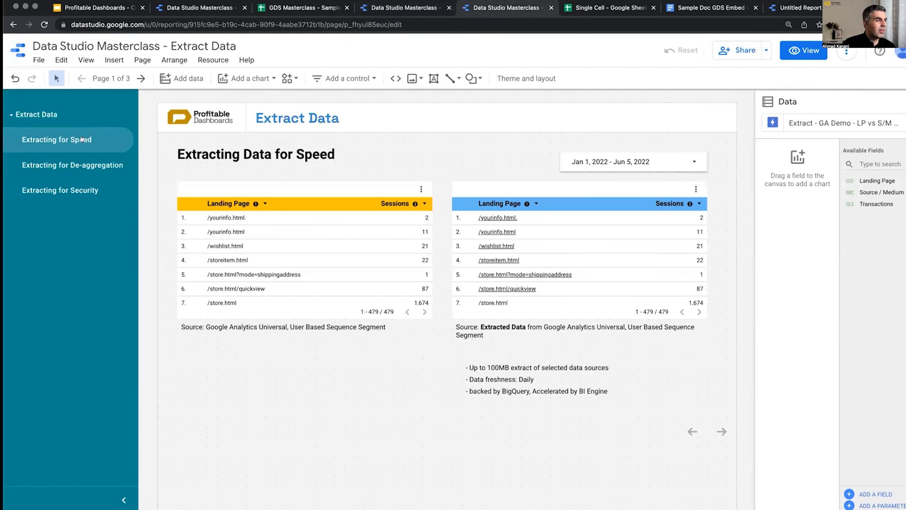